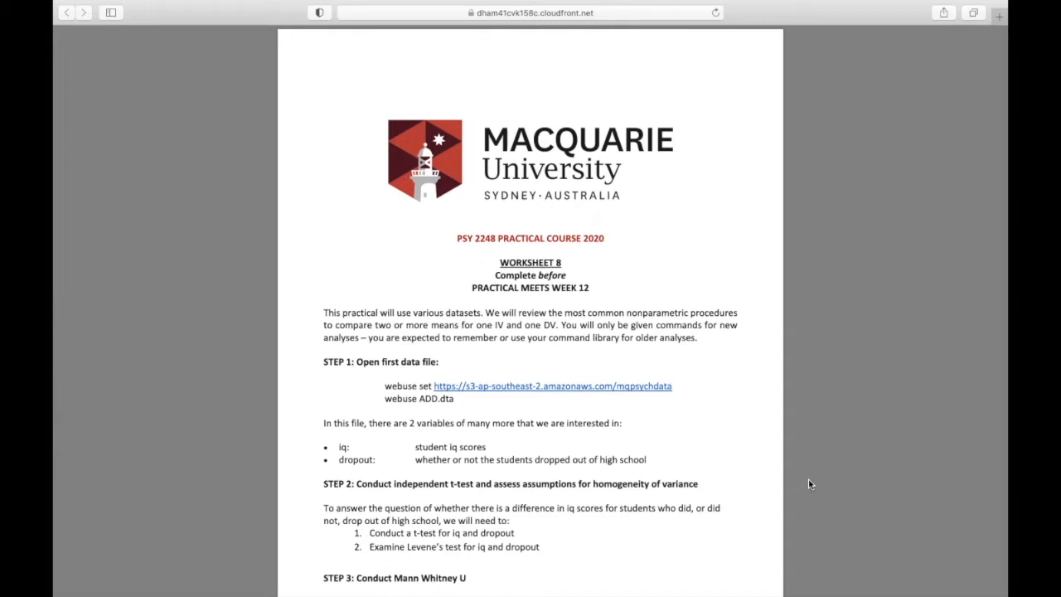
mouse_move(389, 442)
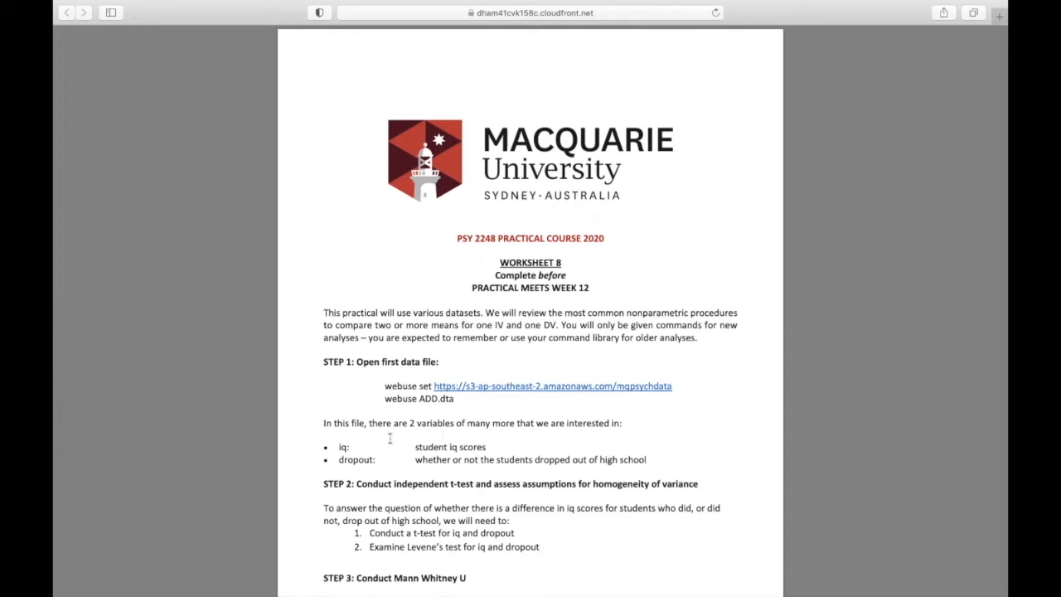
Load the ADD dataset via webuse, then run ttest of iq by dropout from the do-file.
left_click_drag(338, 446, 493, 447)
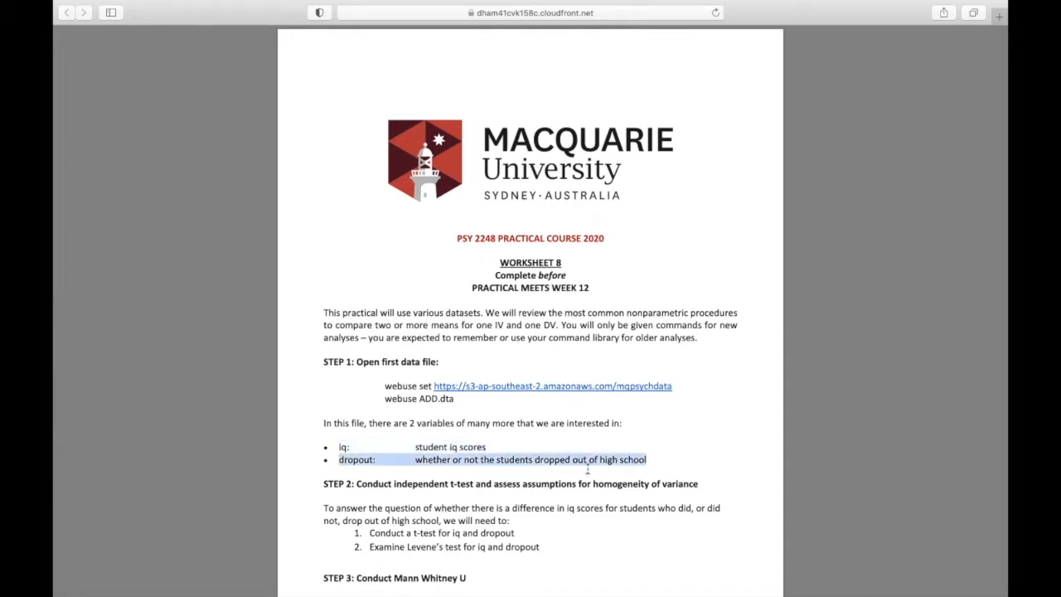
left_click(688, 464)
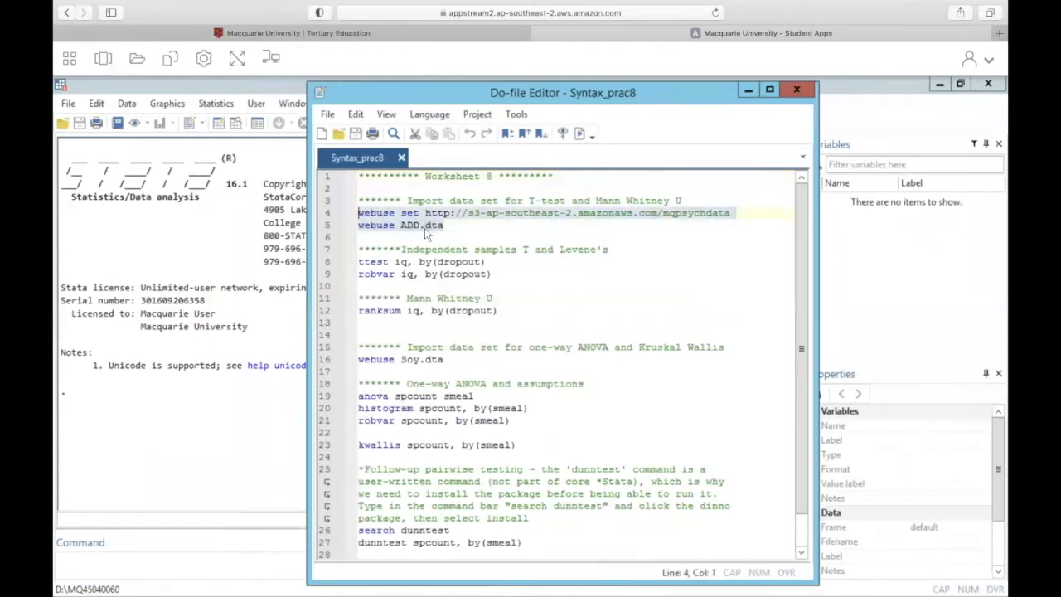
left_click(579, 134)
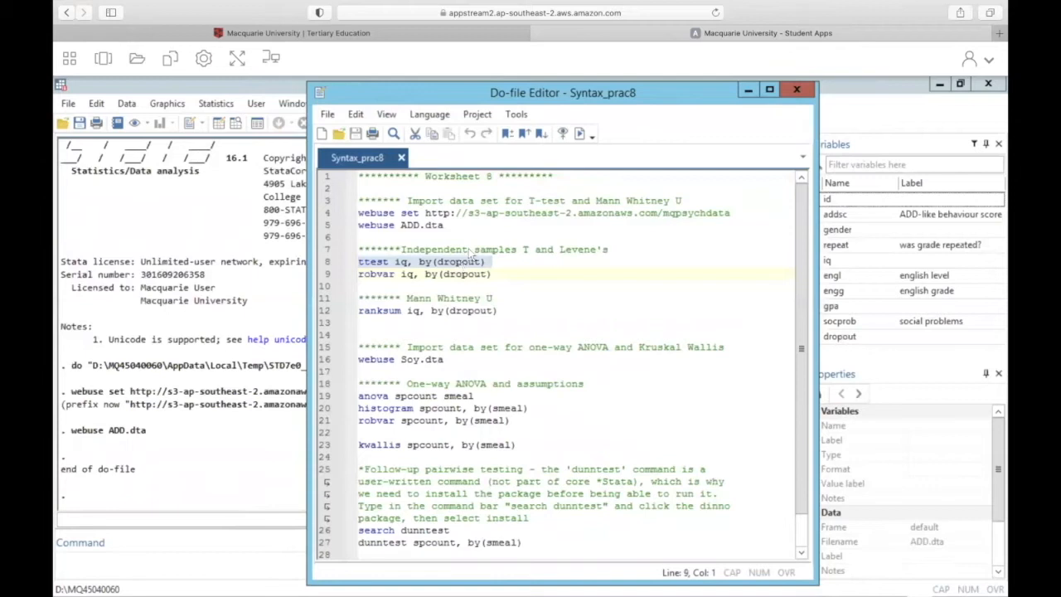
left_click(578, 134)
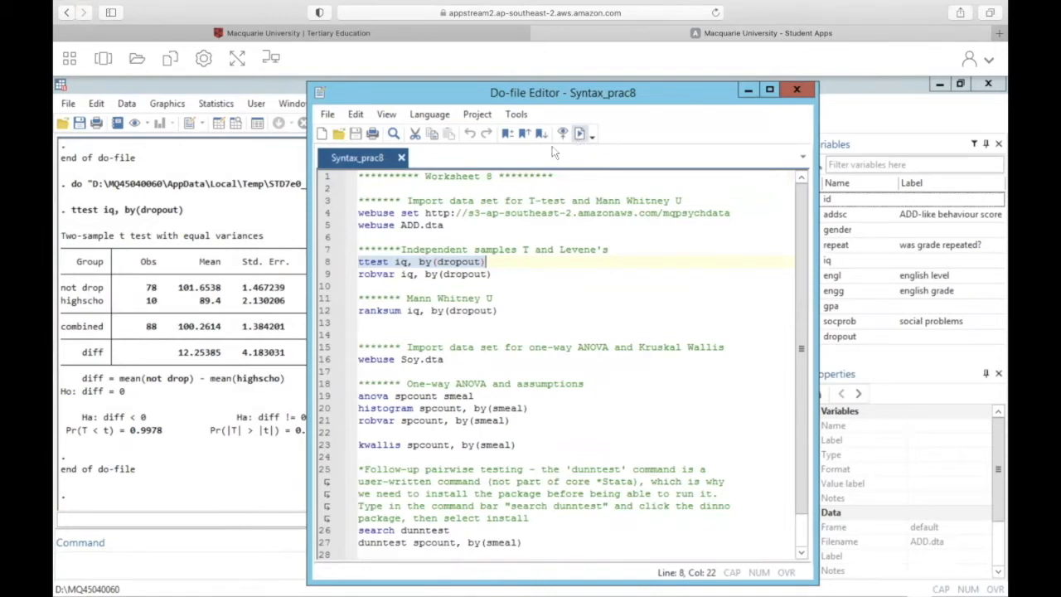
Enlarge the t-test results and highlight the two-sided hypothesis Ha: diff != 0.
left_click(797, 89)
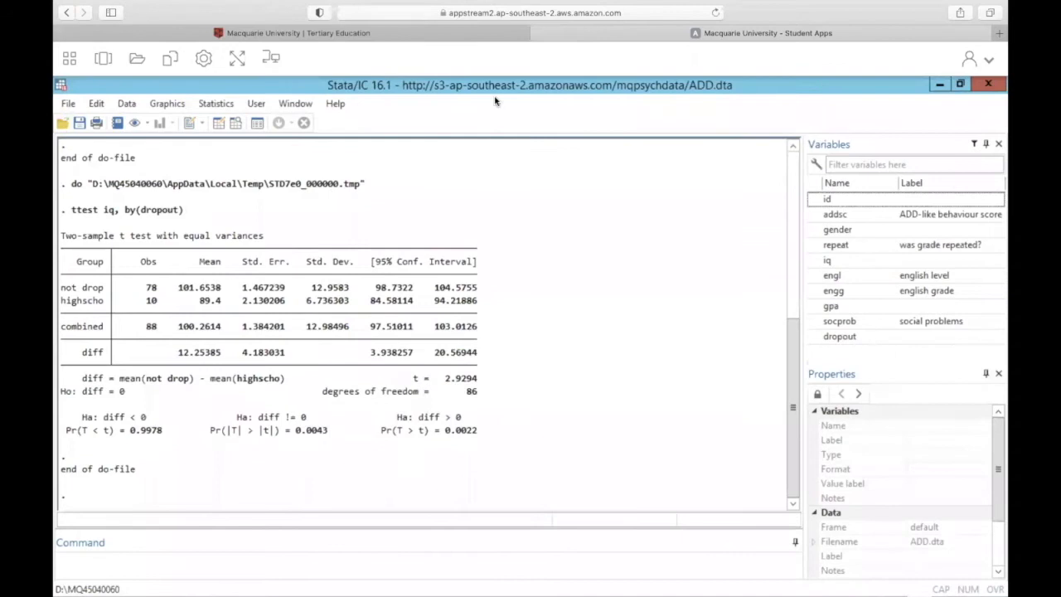
mouse_move(281, 158)
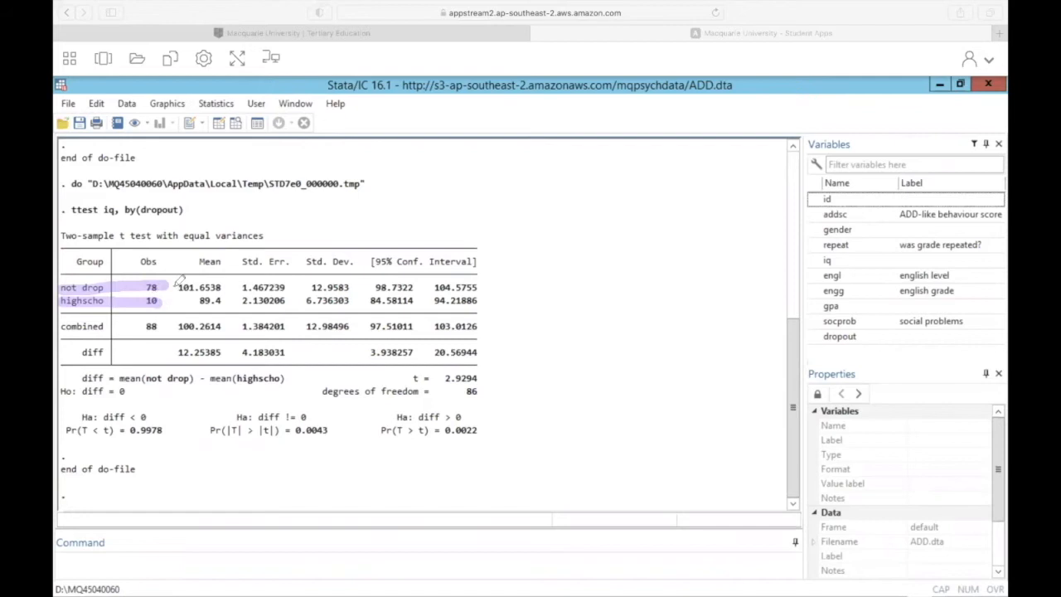
mouse_move(163, 300)
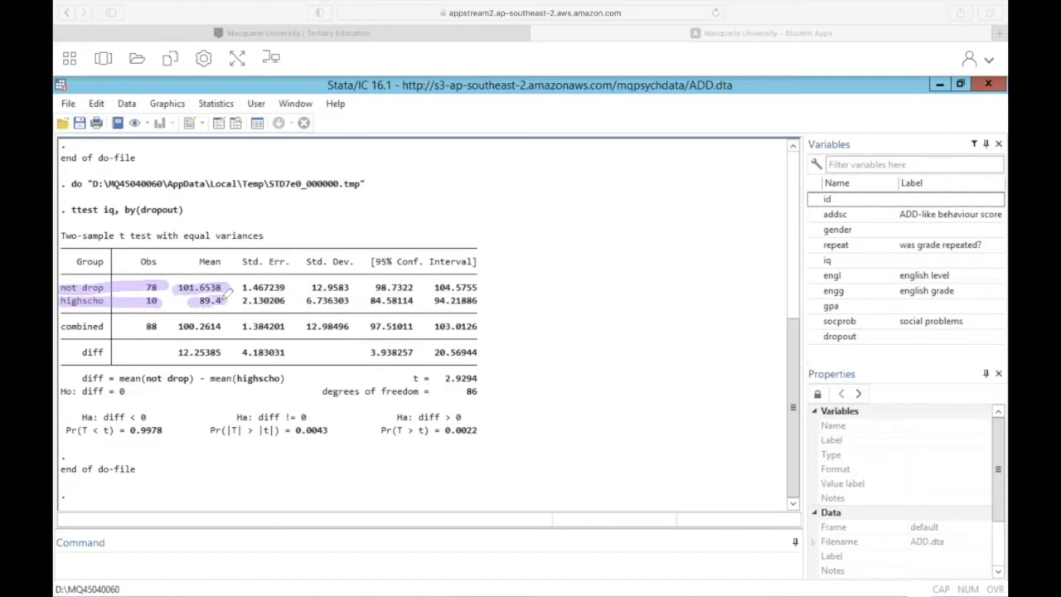
mouse_move(241, 306)
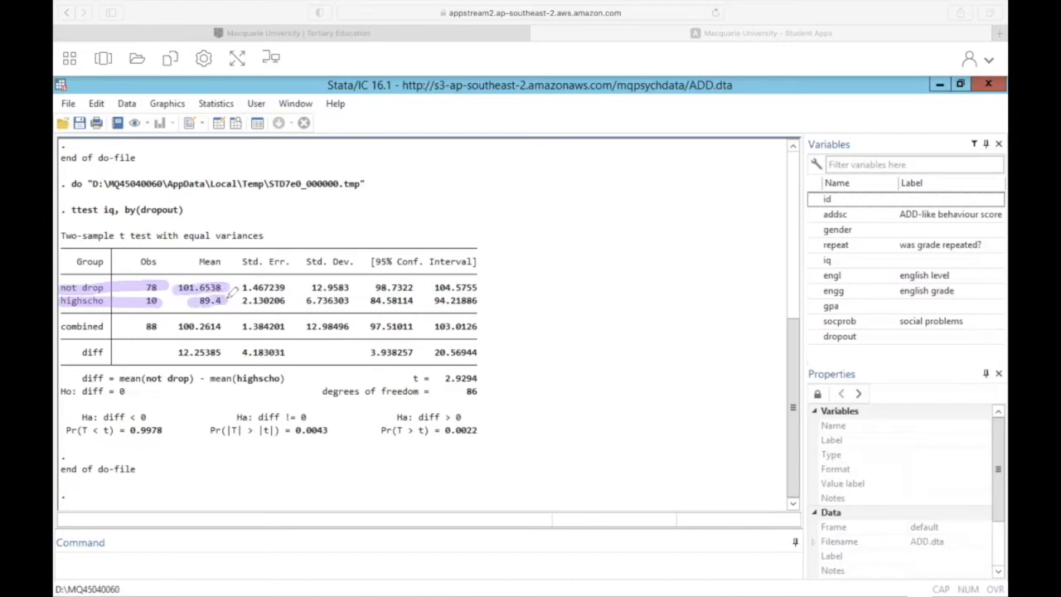
mouse_move(294, 273)
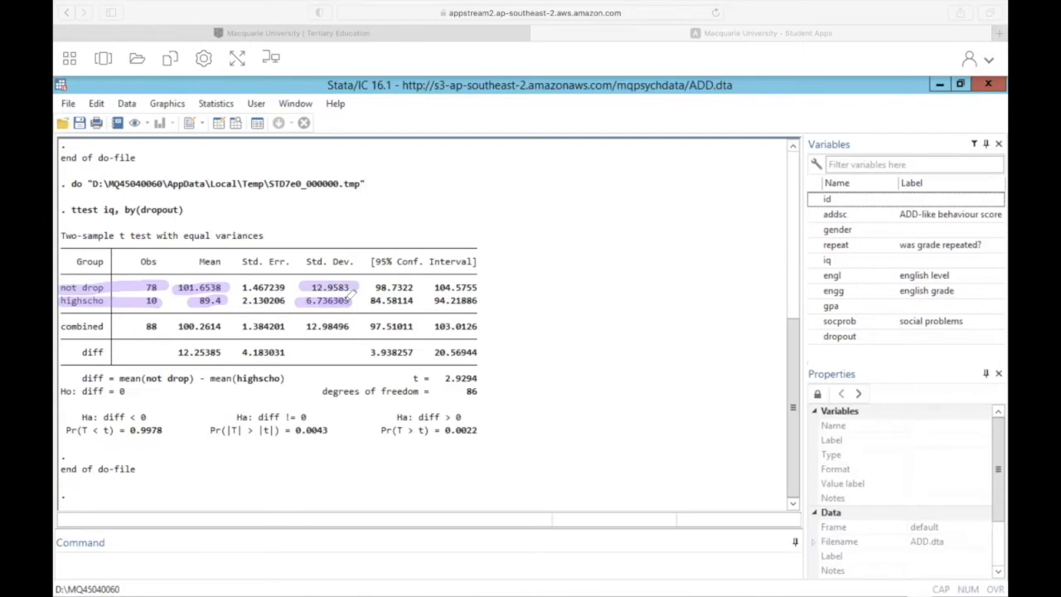
mouse_move(355, 292)
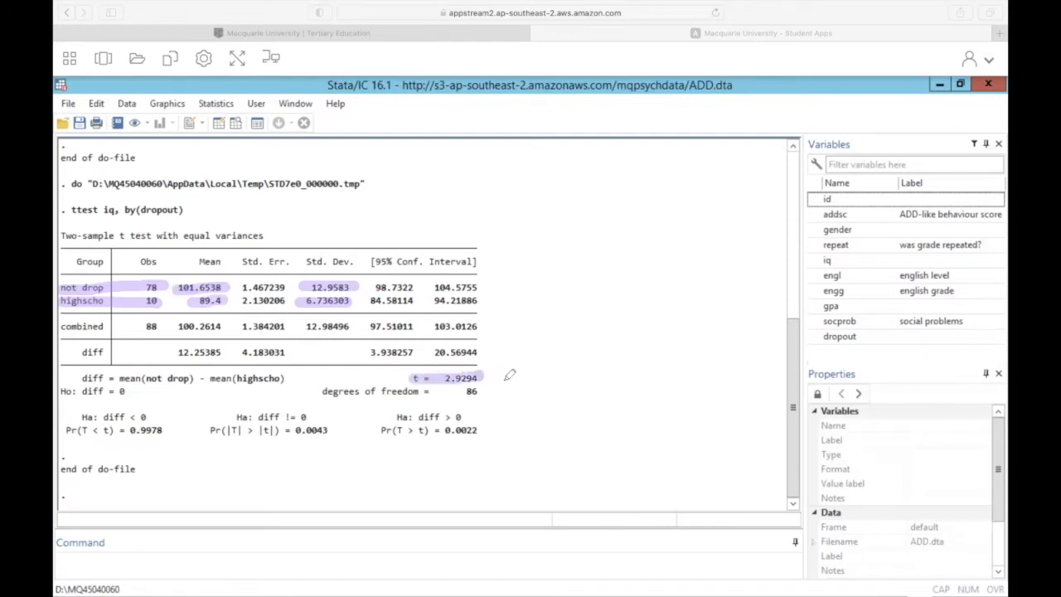
mouse_move(231, 412)
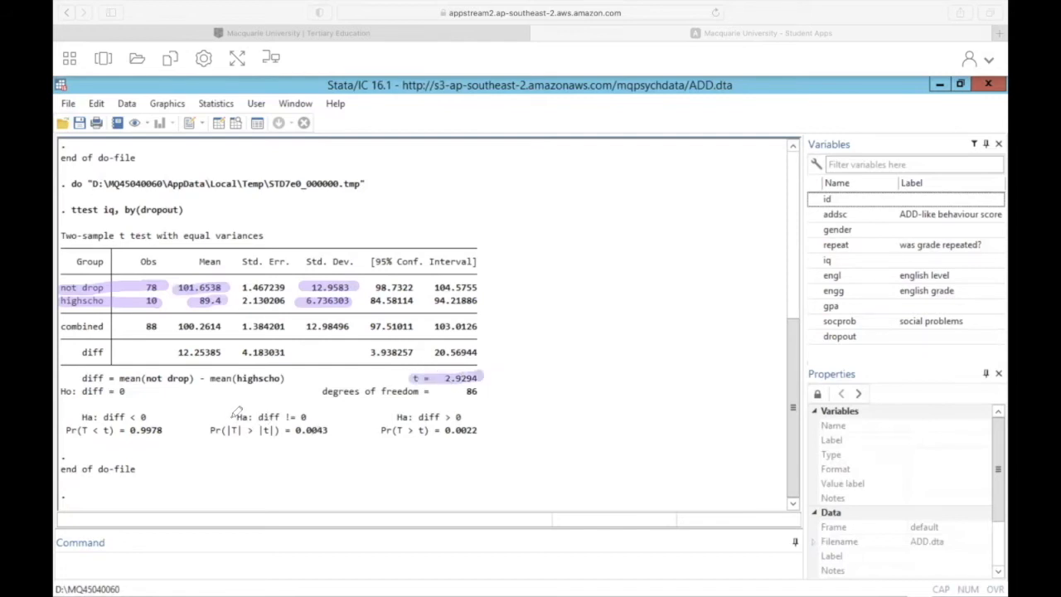
double_click(267, 416)
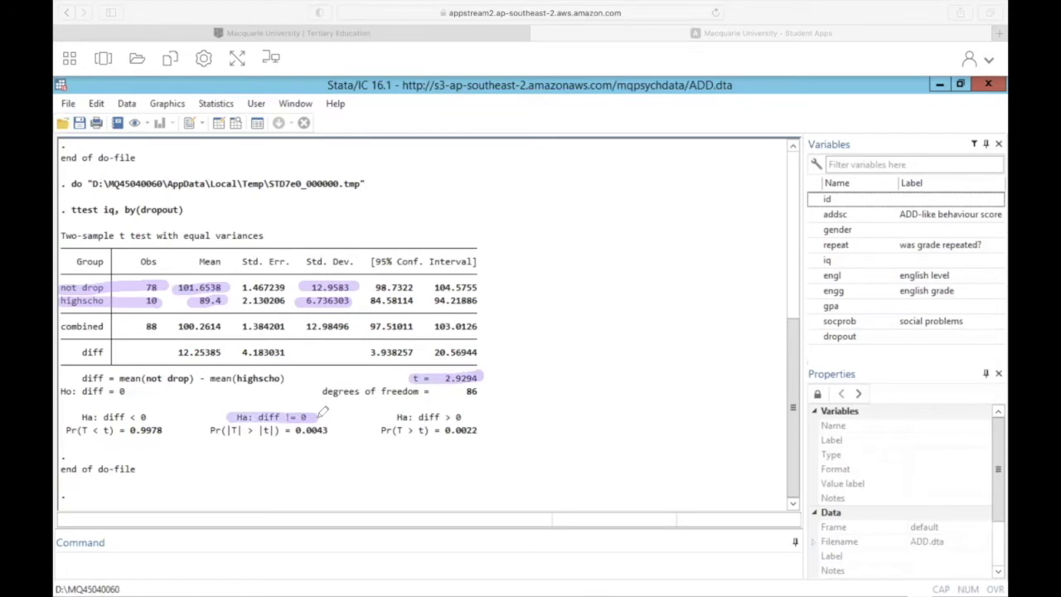
mouse_move(328, 415)
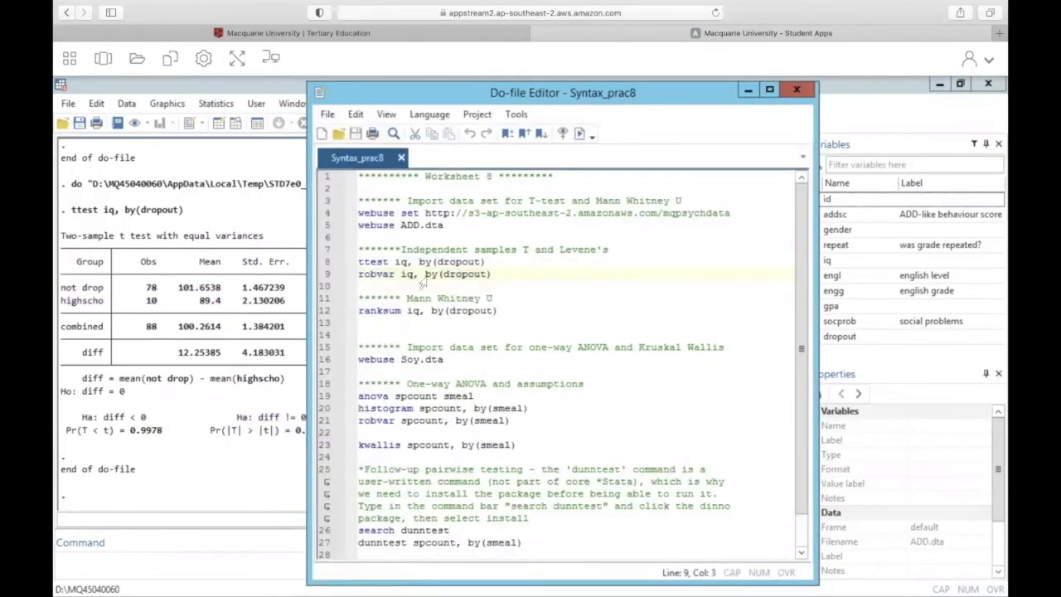
mouse_move(510, 275)
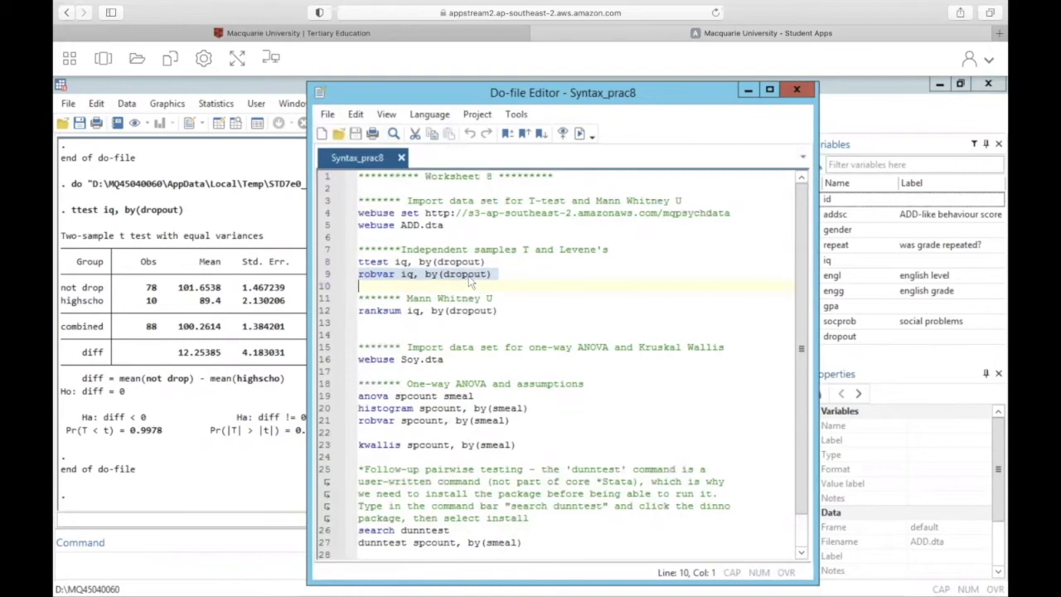
Execute the robvar line to run Levene's test of iq by dropout.
left_click(580, 134)
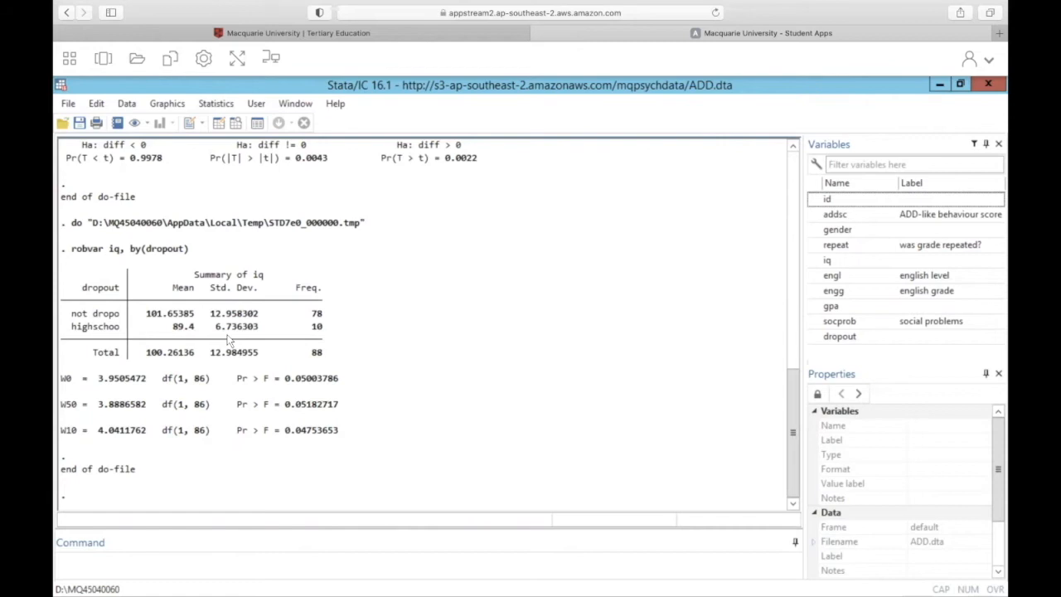
mouse_move(245, 342)
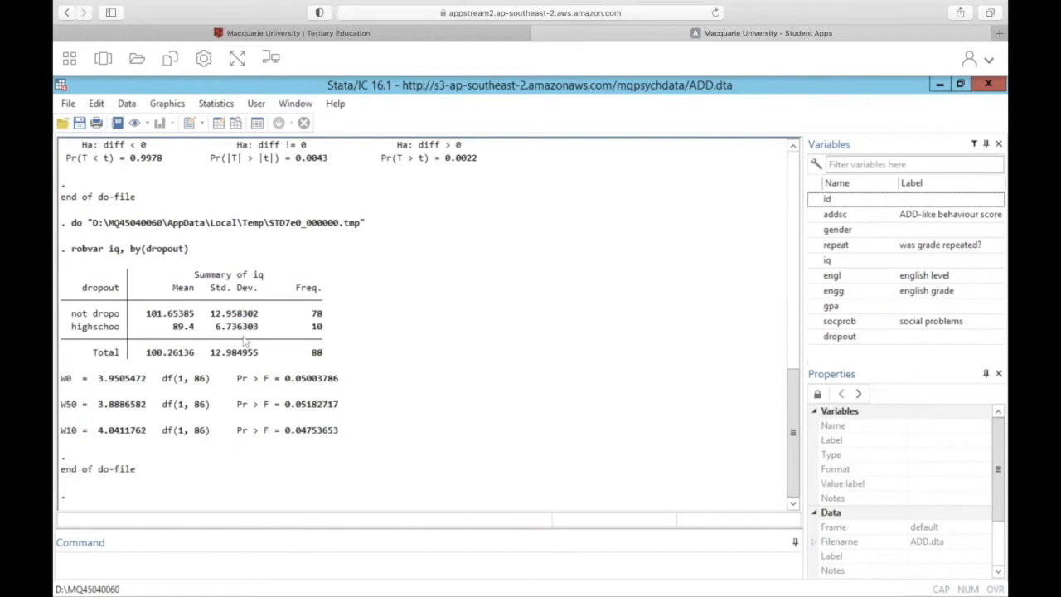
mouse_move(264, 318)
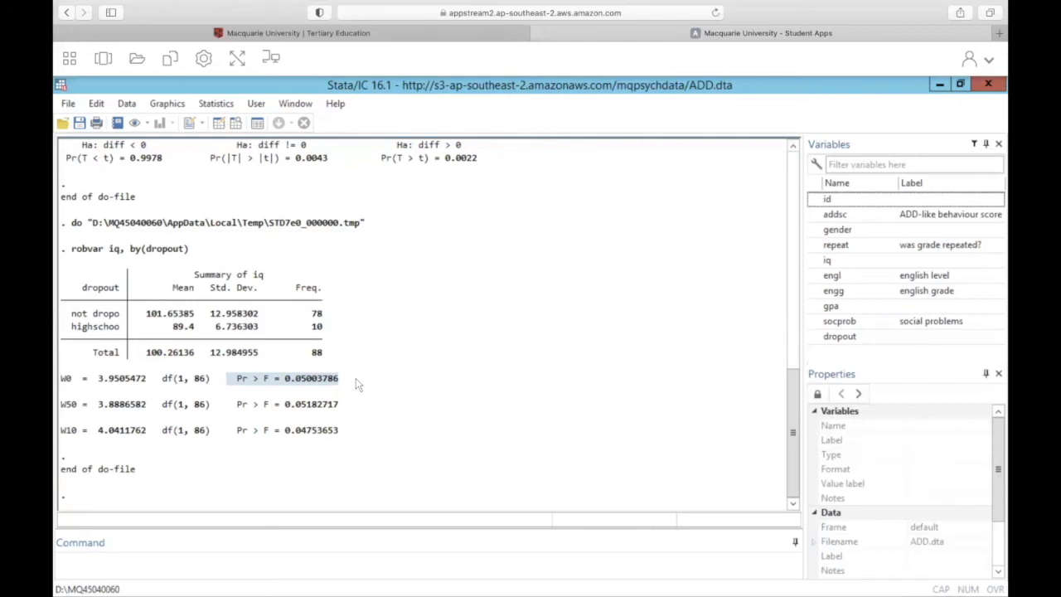
mouse_move(431, 334)
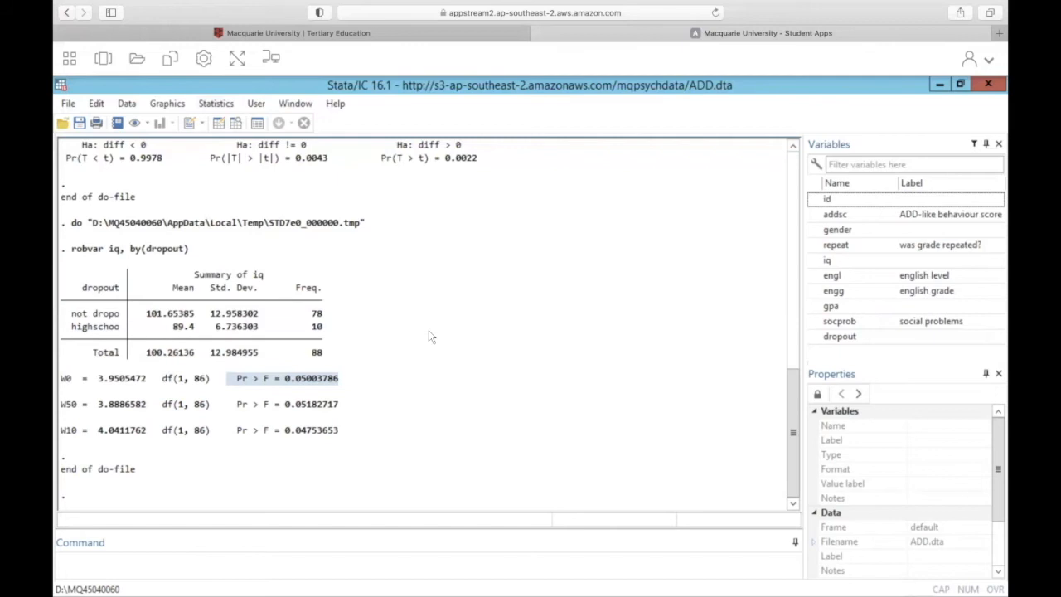
Run ranksum iq by dropout from the do-file and enlarge its results.
left_click(103, 58)
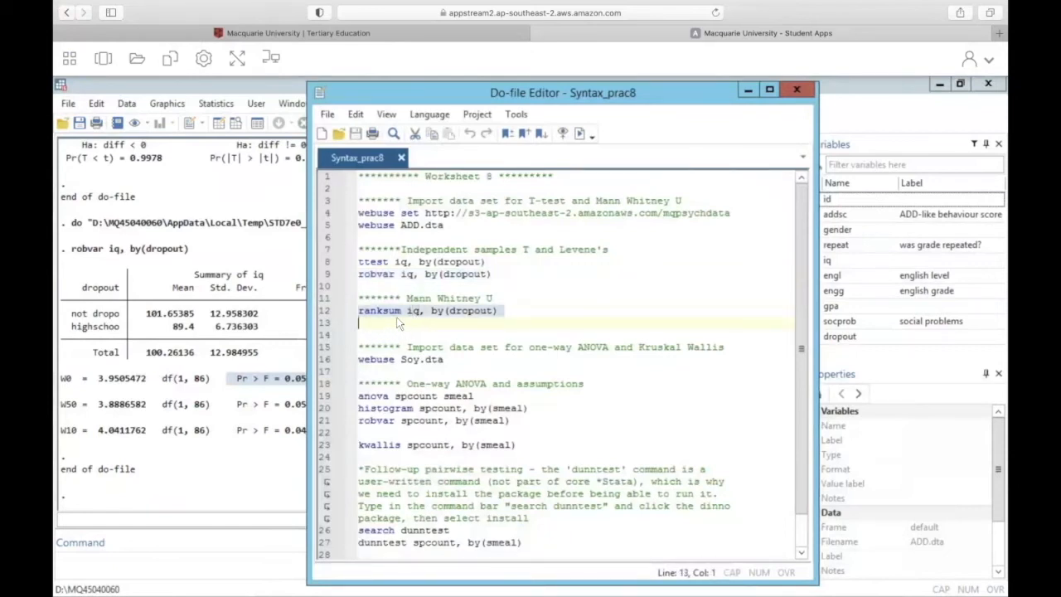
mouse_move(419, 326)
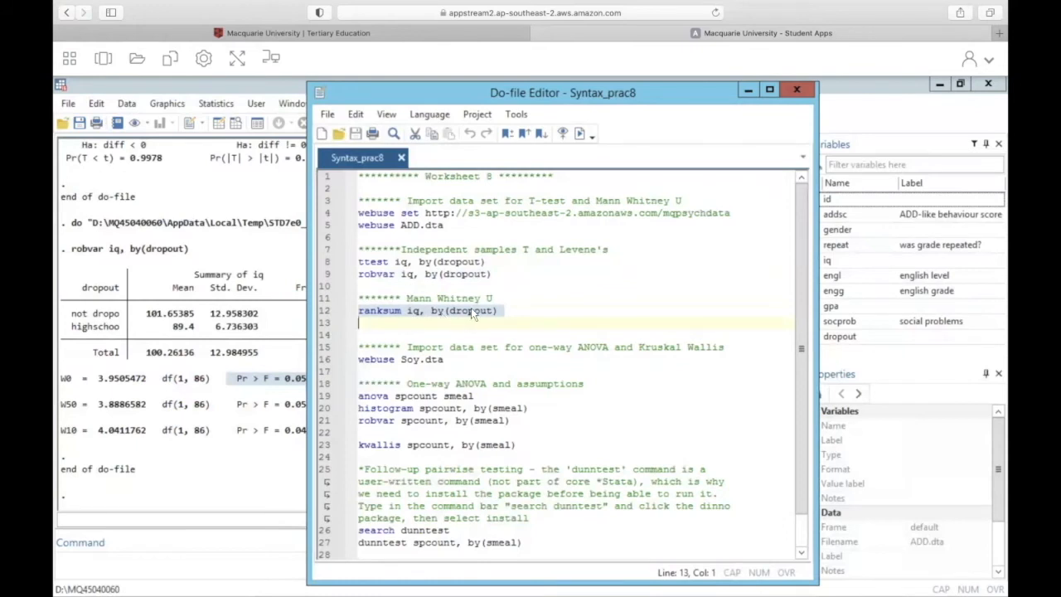
left_click(580, 134)
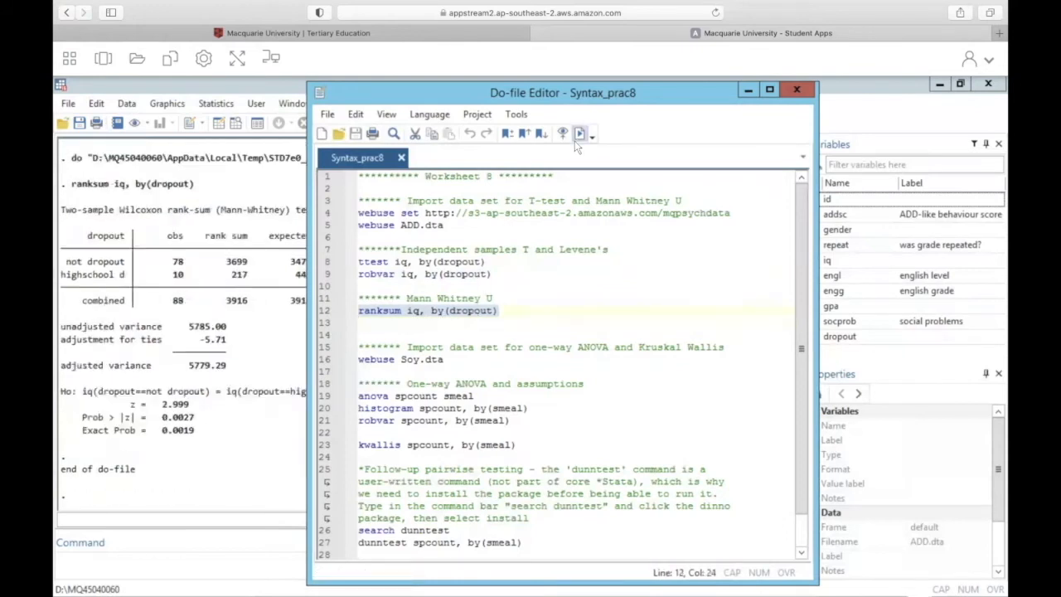
left_click(797, 89)
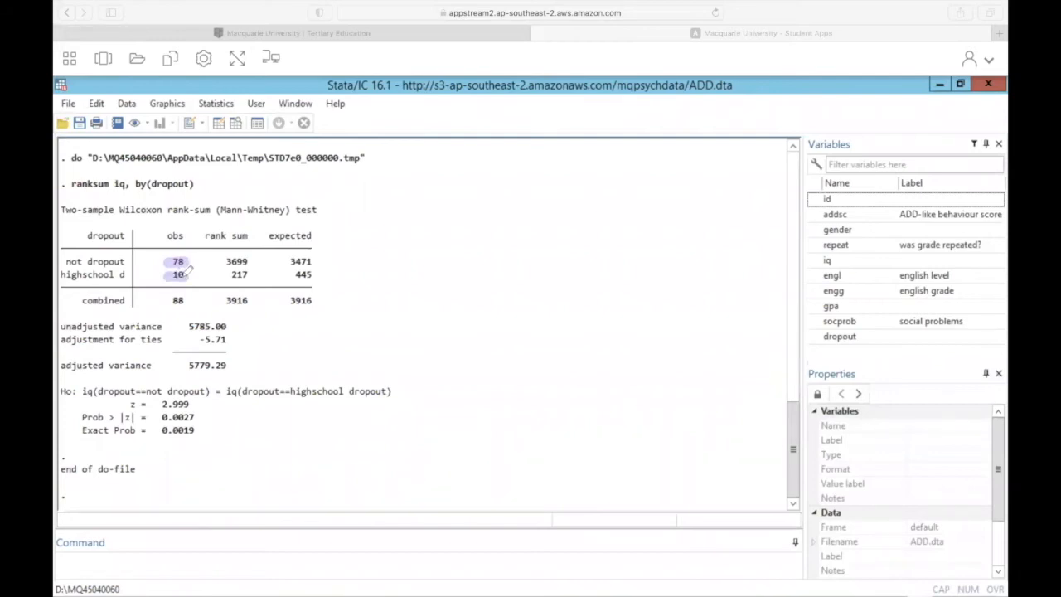
mouse_move(229, 254)
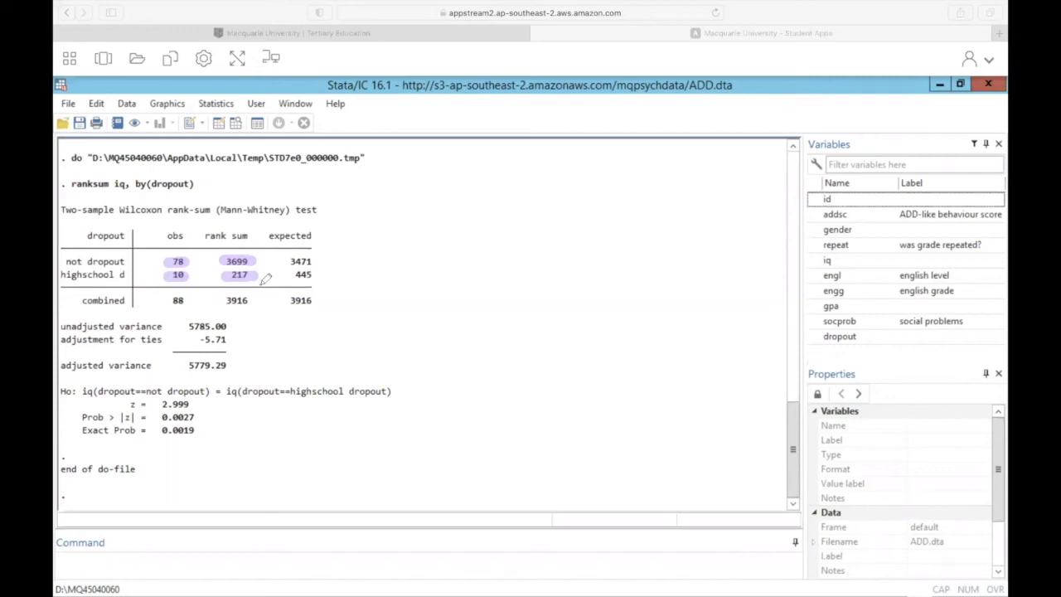
mouse_move(263, 270)
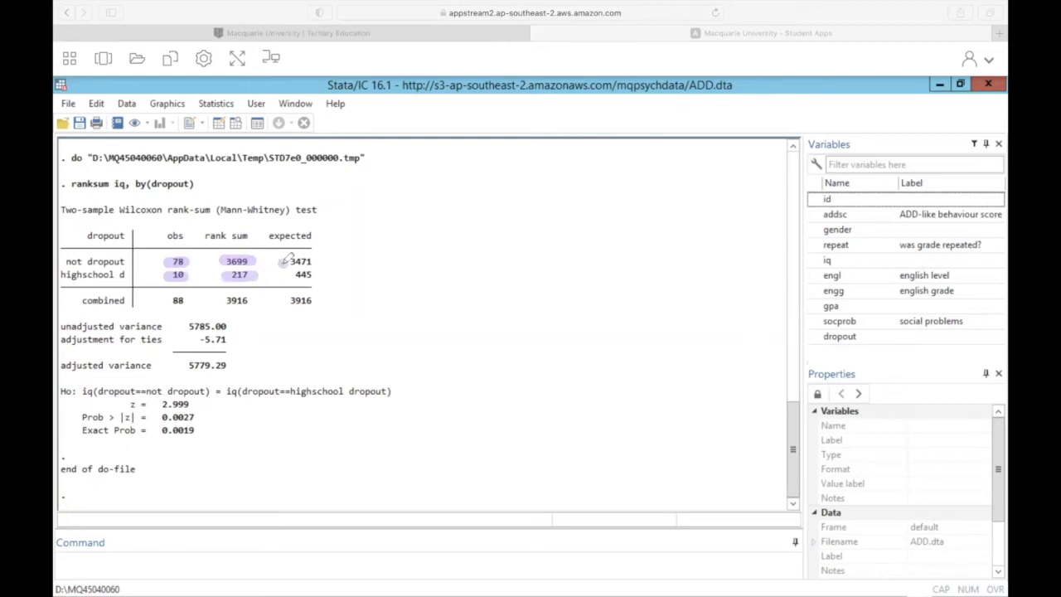
mouse_move(313, 266)
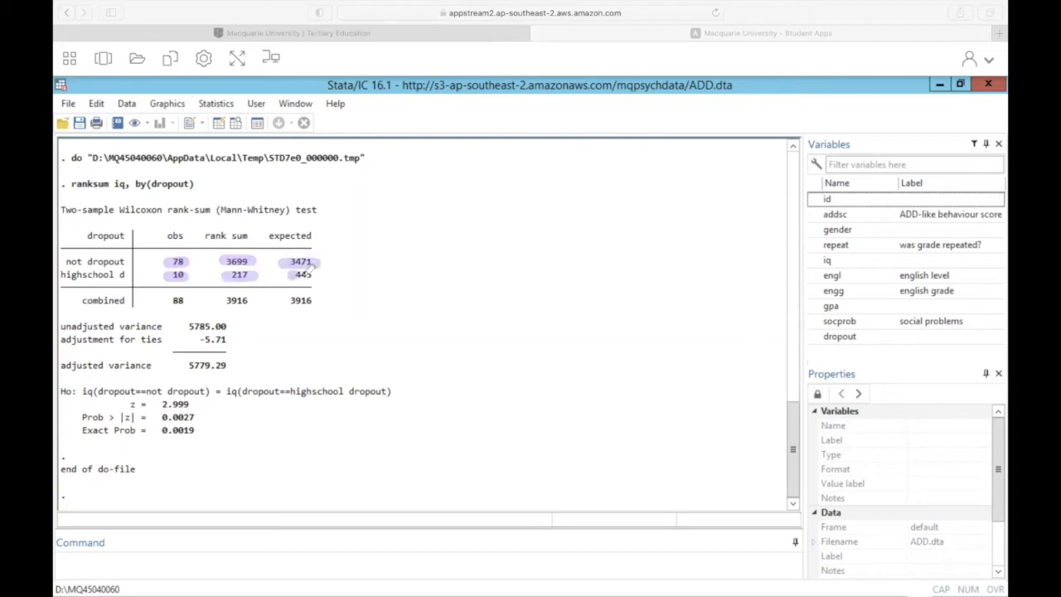
mouse_move(356, 265)
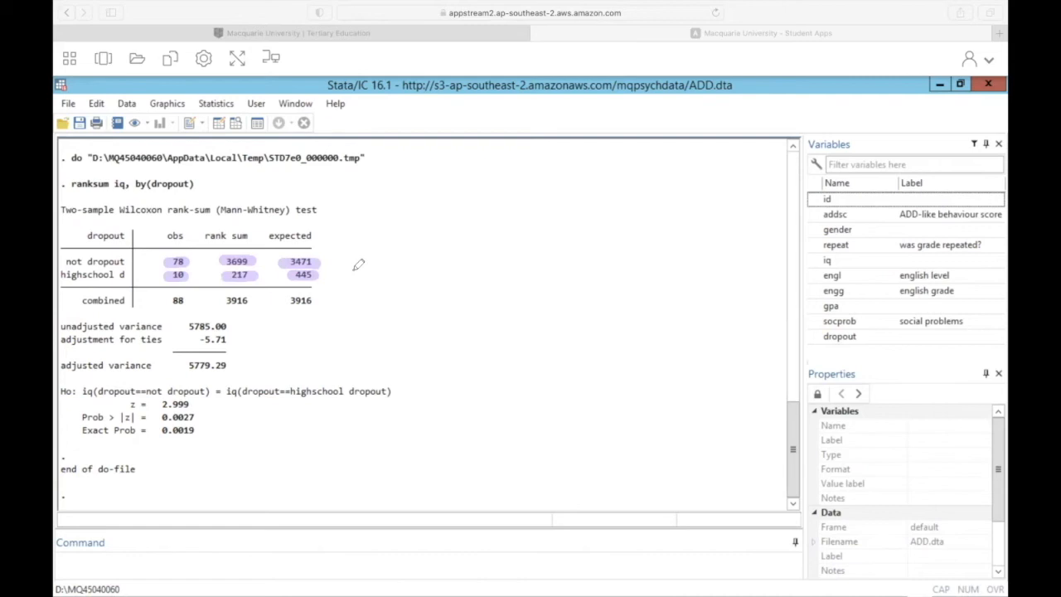
mouse_move(331, 246)
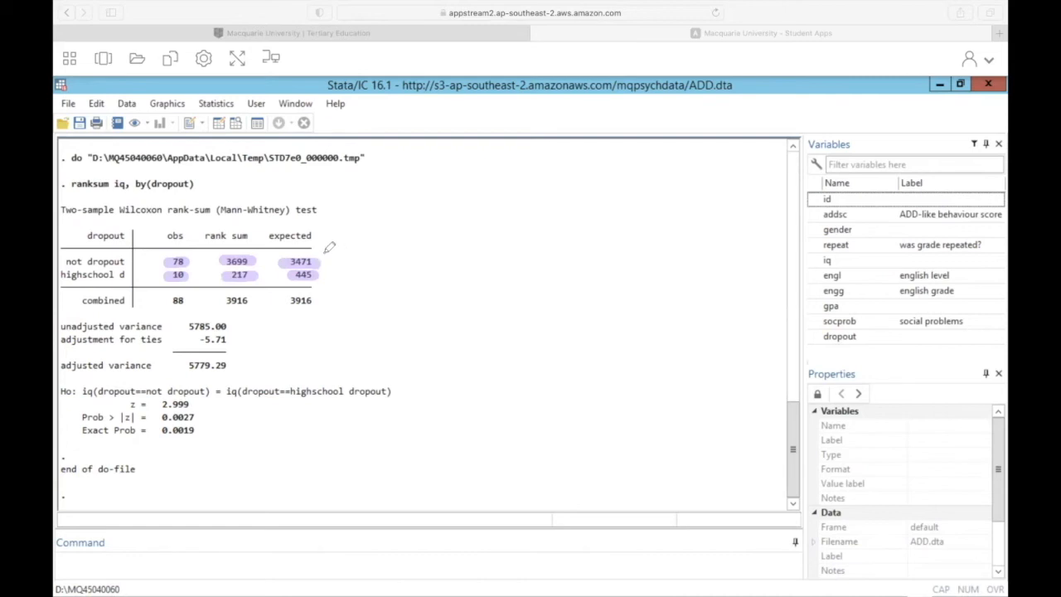
mouse_move(323, 276)
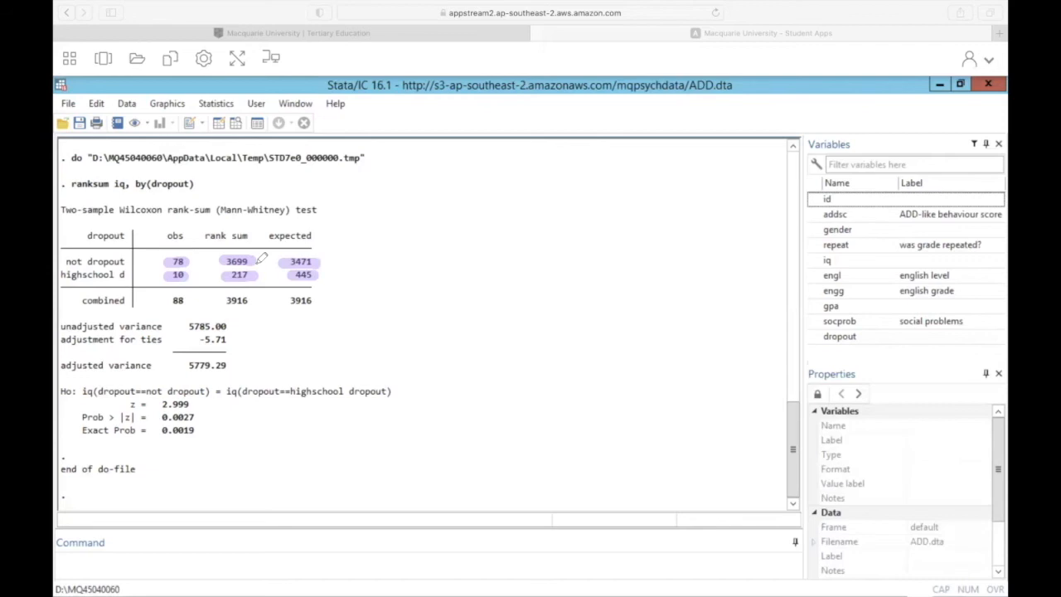
mouse_move(184, 271)
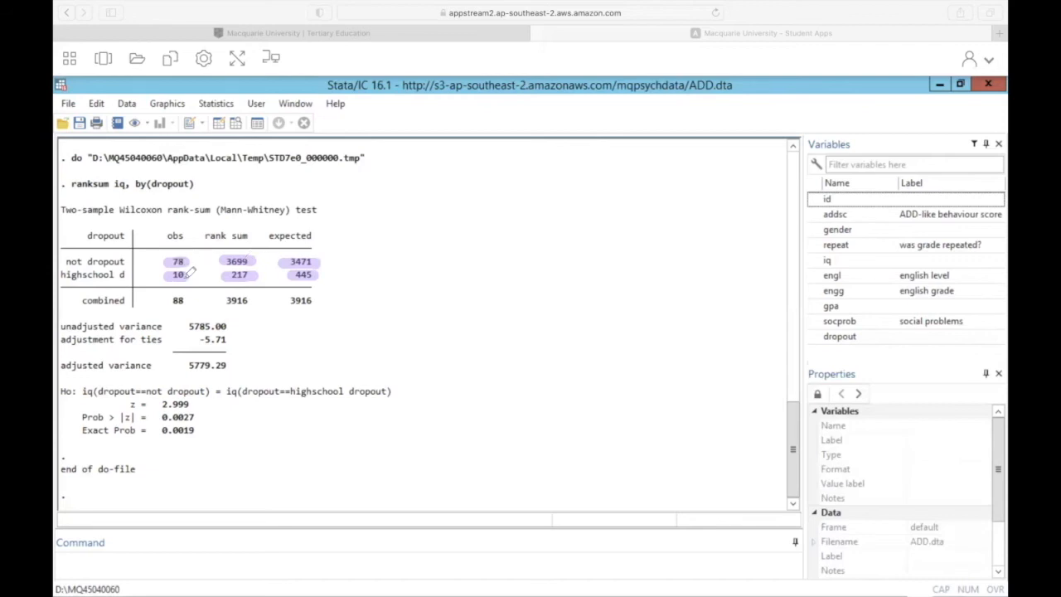
mouse_move(197, 275)
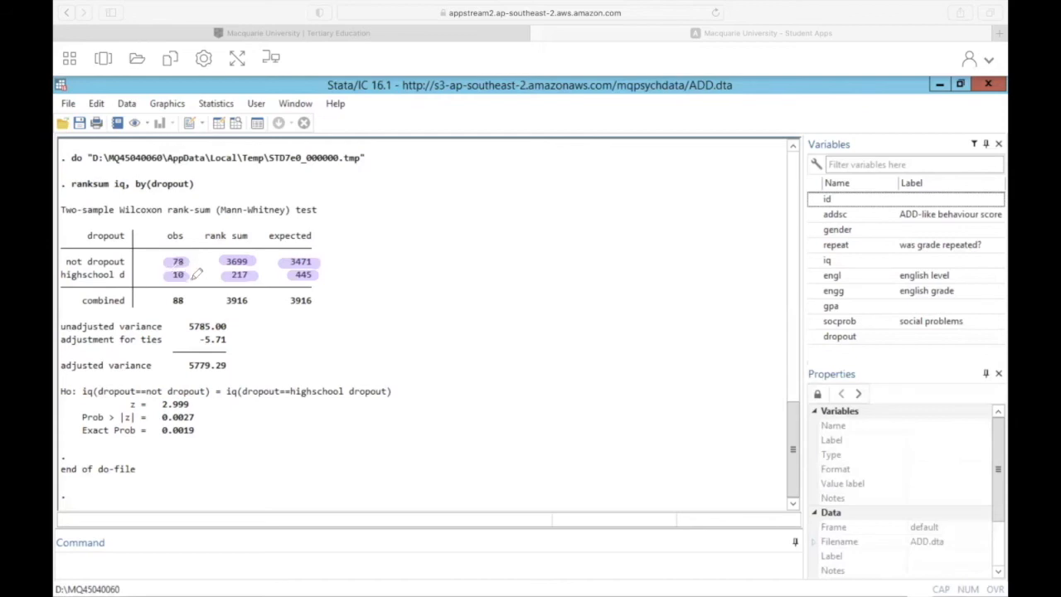
mouse_move(193, 258)
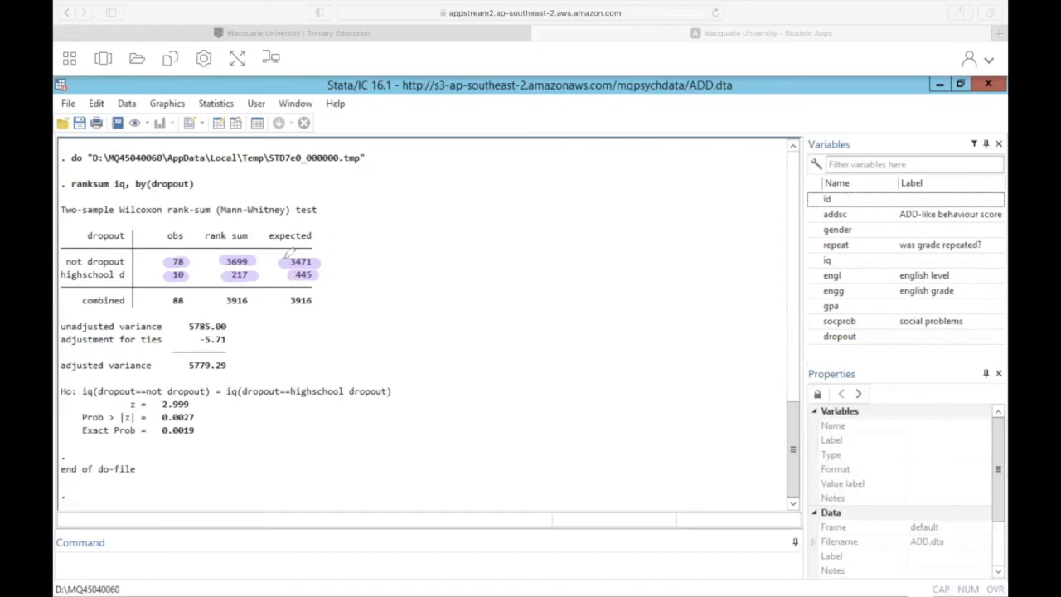
mouse_move(344, 247)
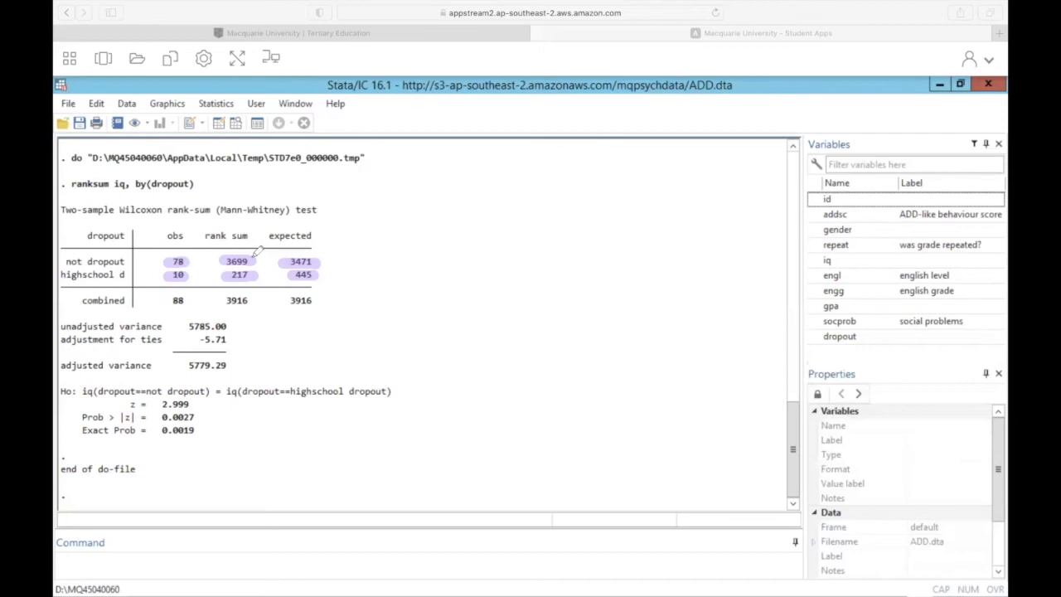
mouse_move(286, 241)
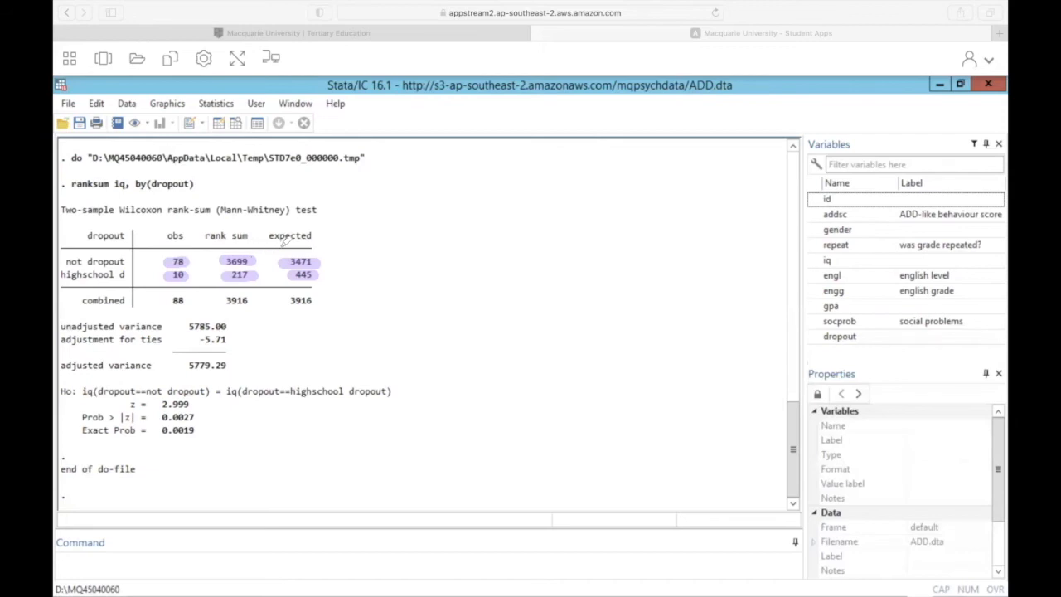
mouse_move(290, 250)
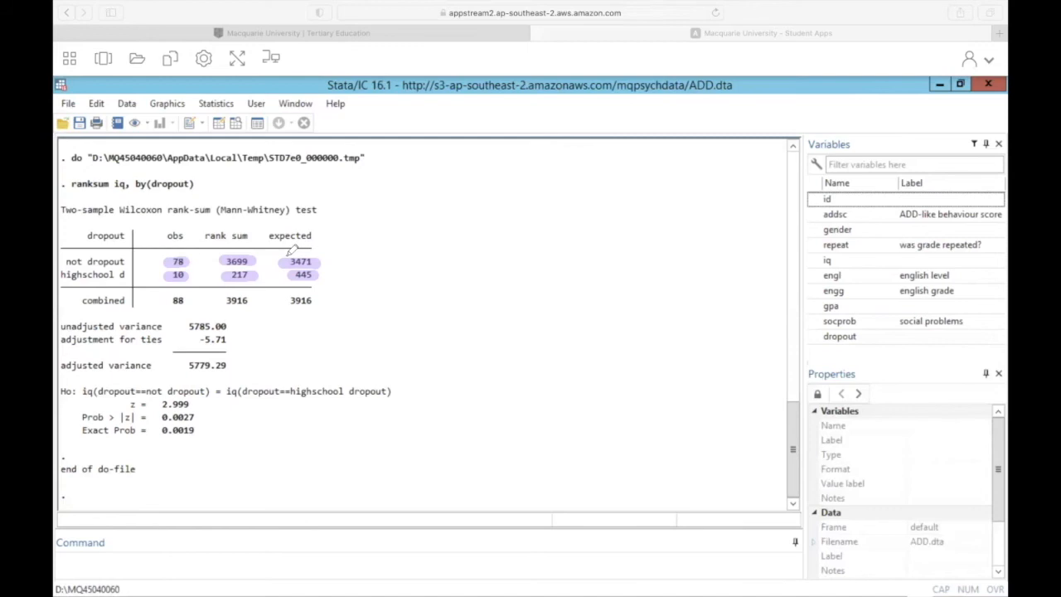
mouse_move(262, 276)
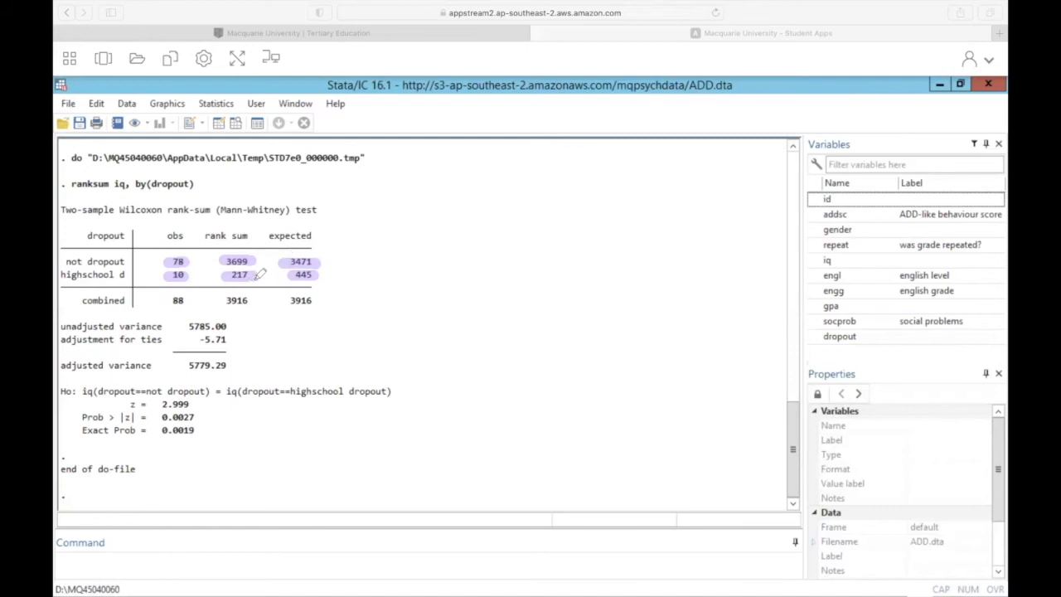
mouse_move(324, 273)
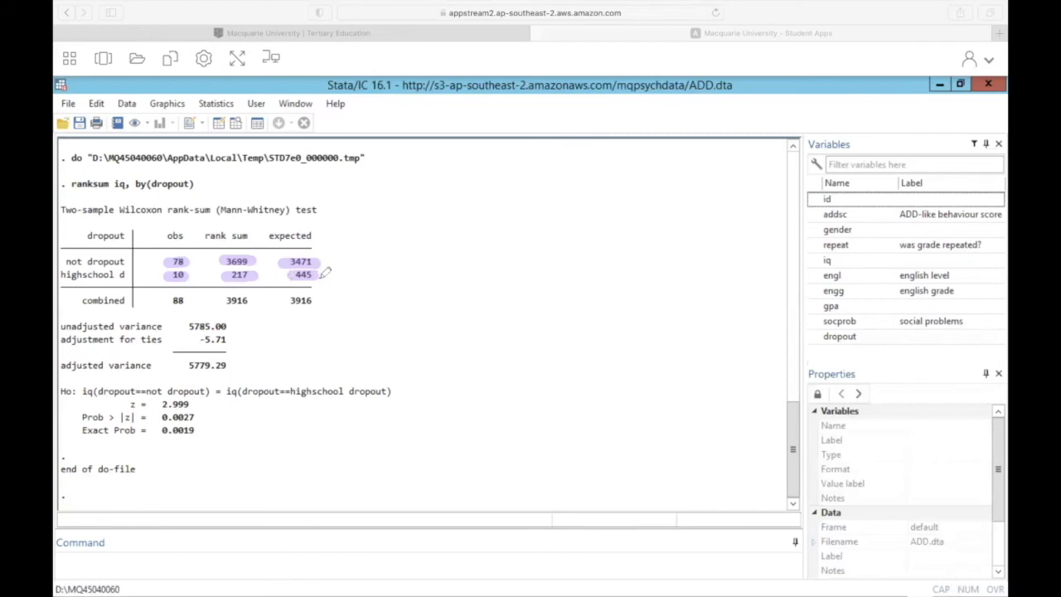
mouse_move(256, 320)
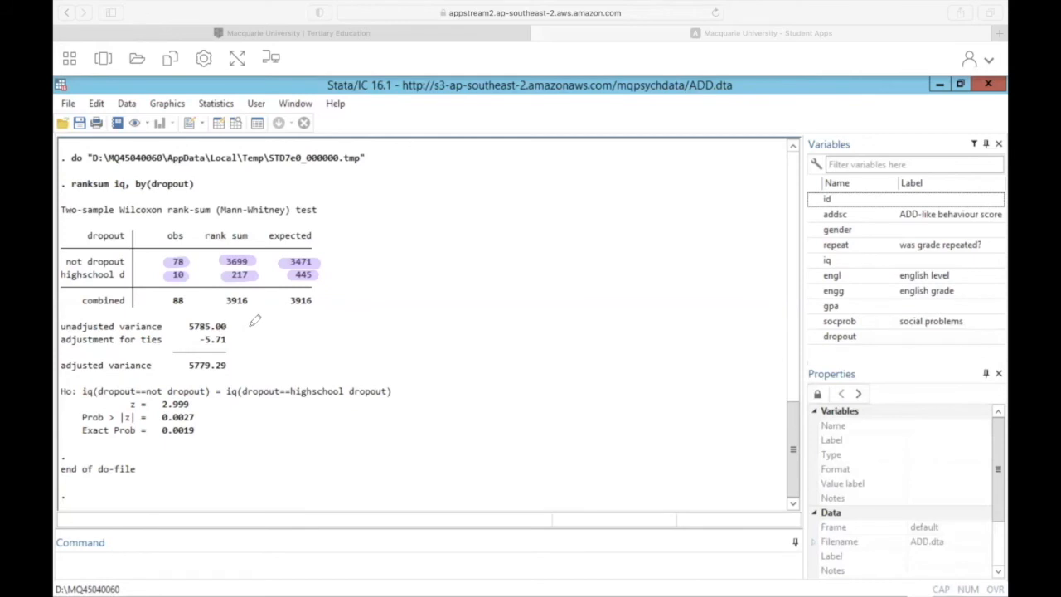
mouse_move(189, 324)
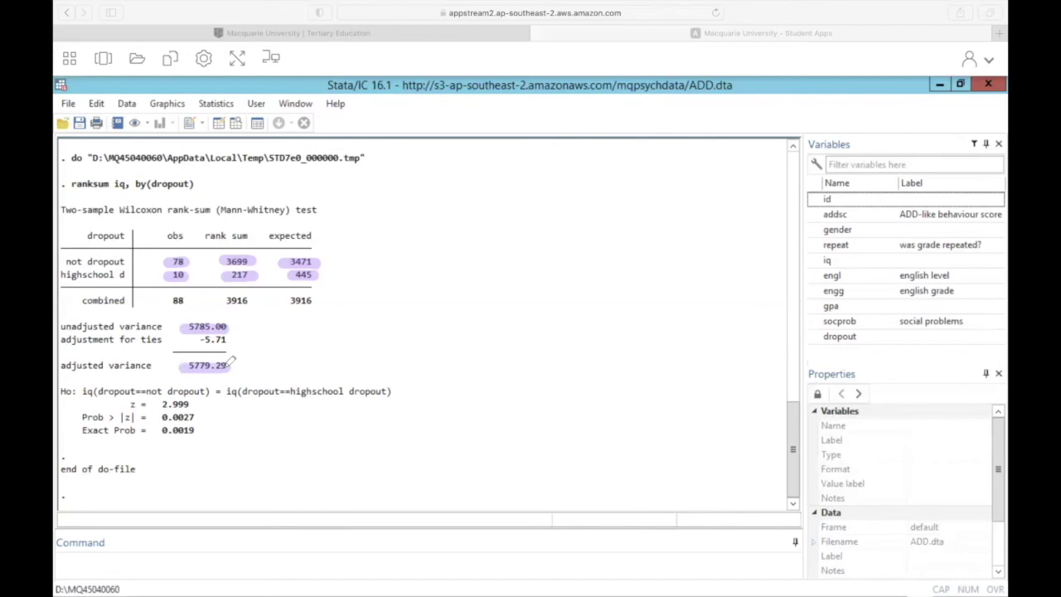
mouse_move(236, 363)
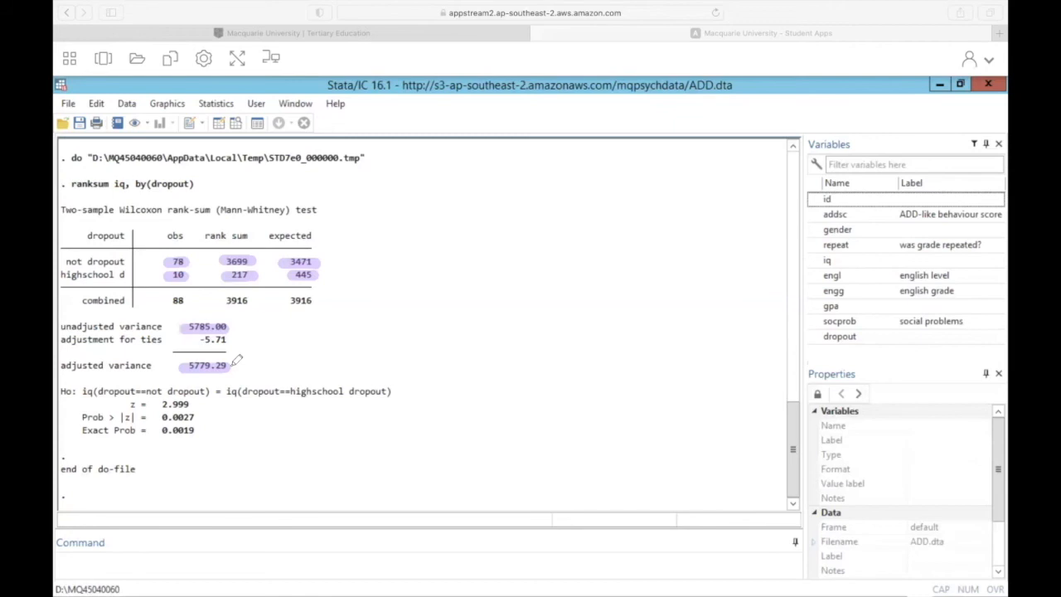
mouse_move(129, 407)
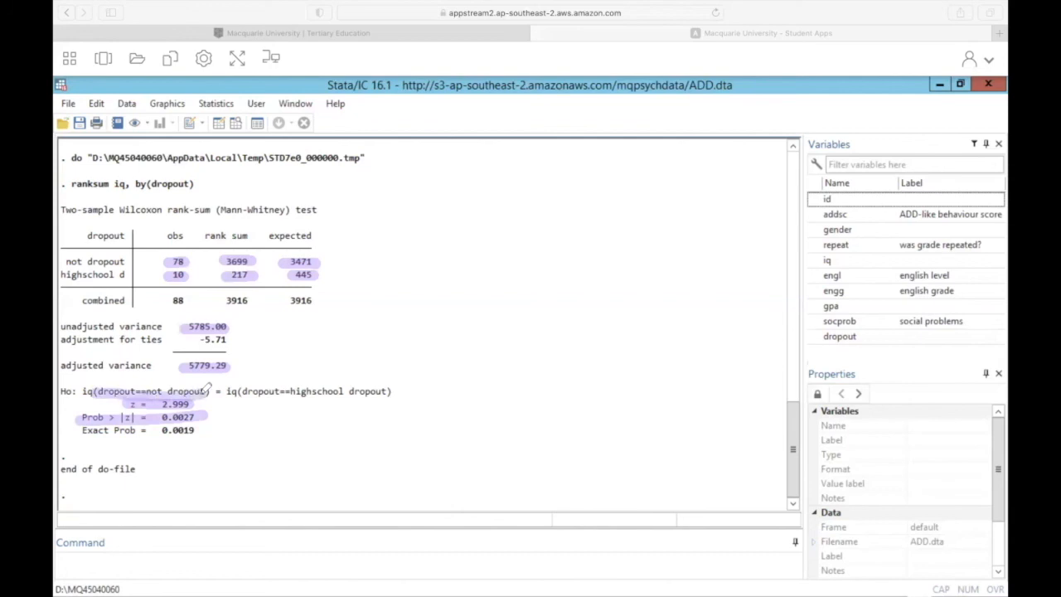
mouse_move(240, 413)
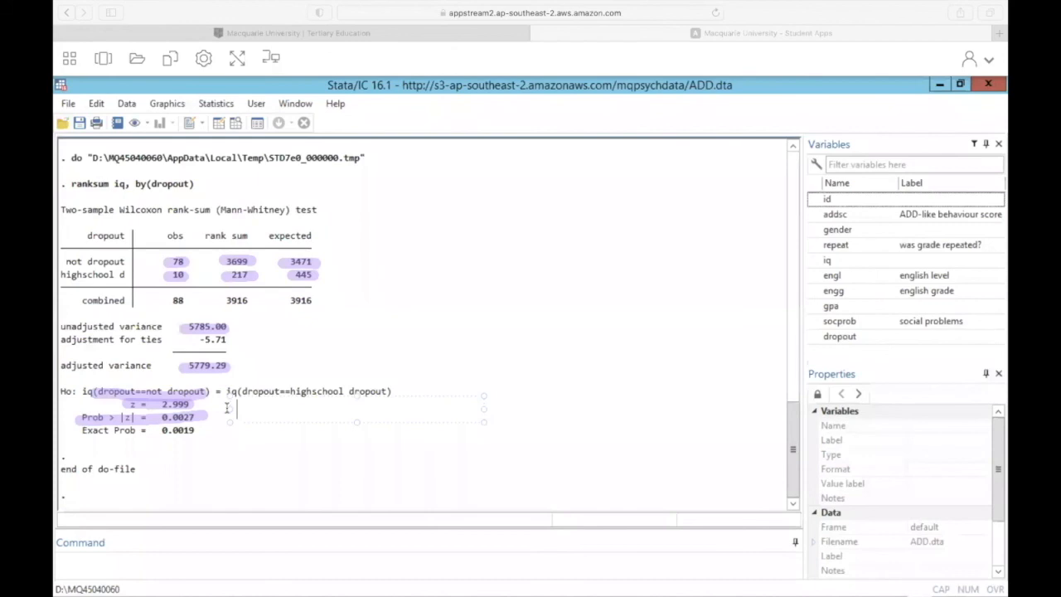
Enter the annotation 'z > 1.96, the groups are different' next to z = 2.999.
type("z > 1.")
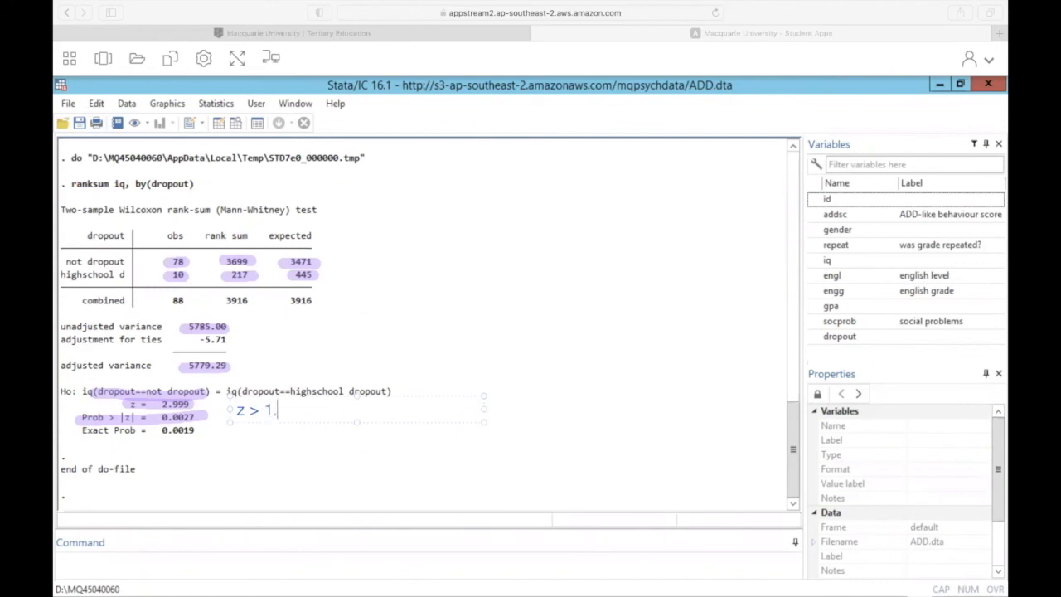
type("96,")
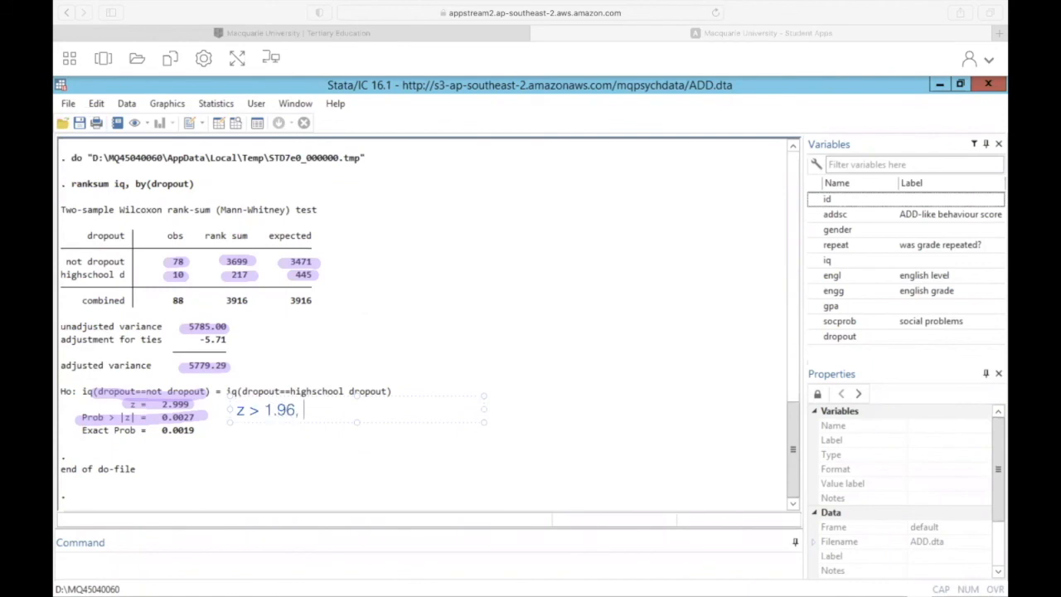
type("the groups a")
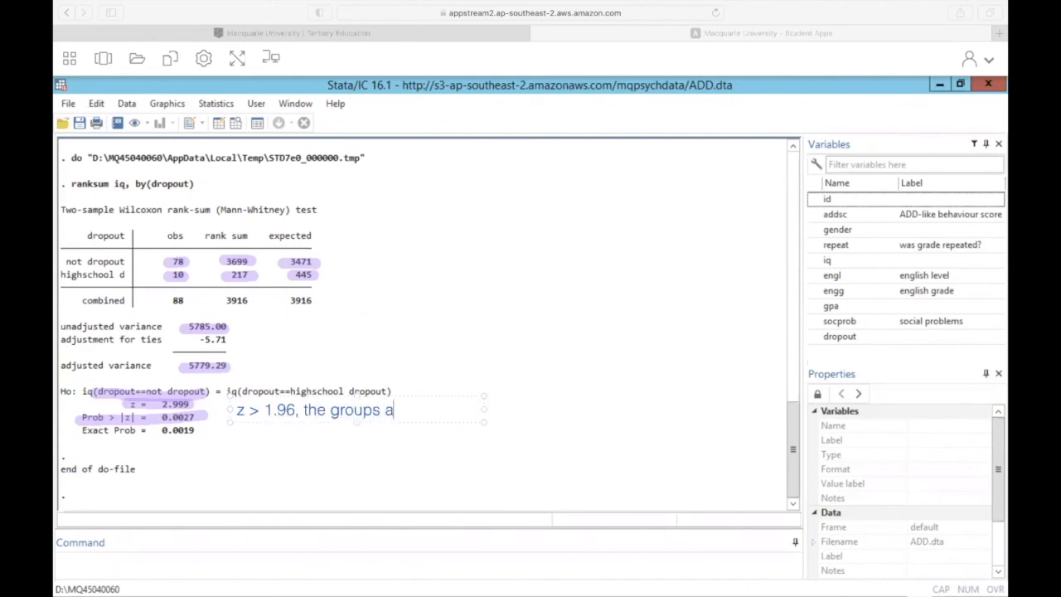
type("re different")
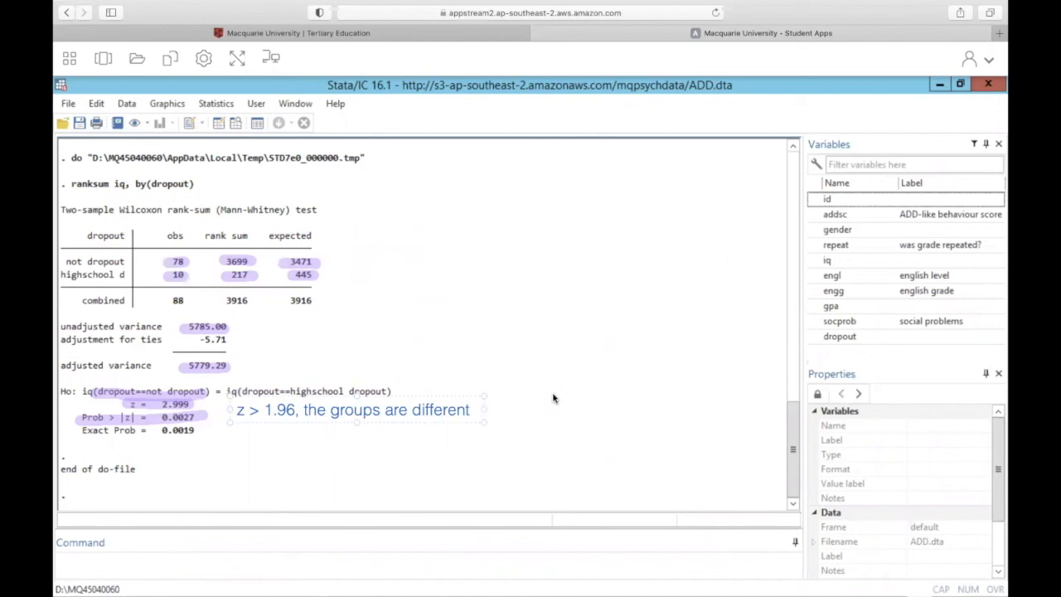
mouse_move(167, 114)
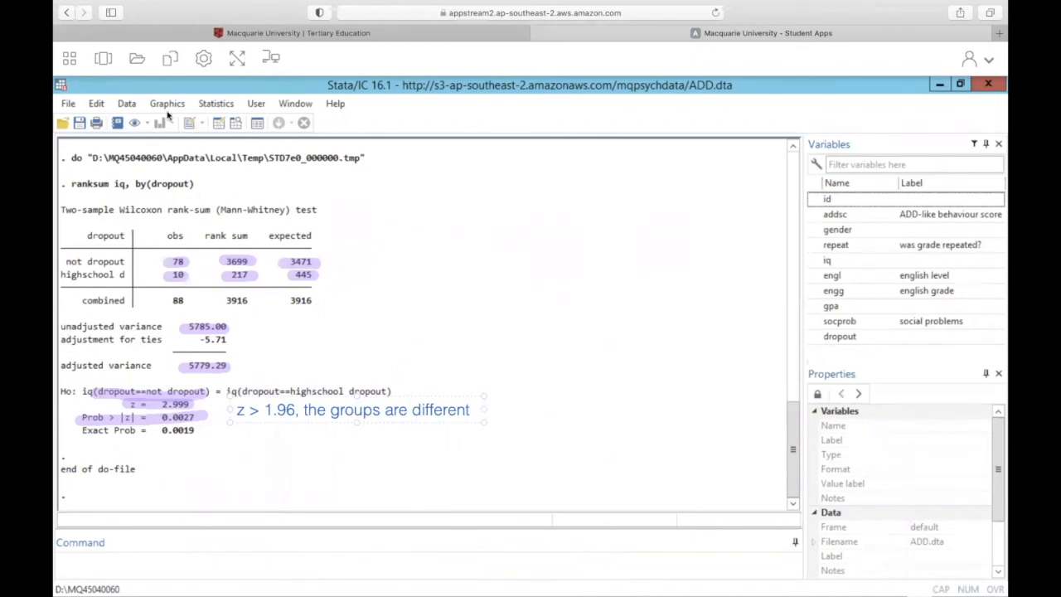